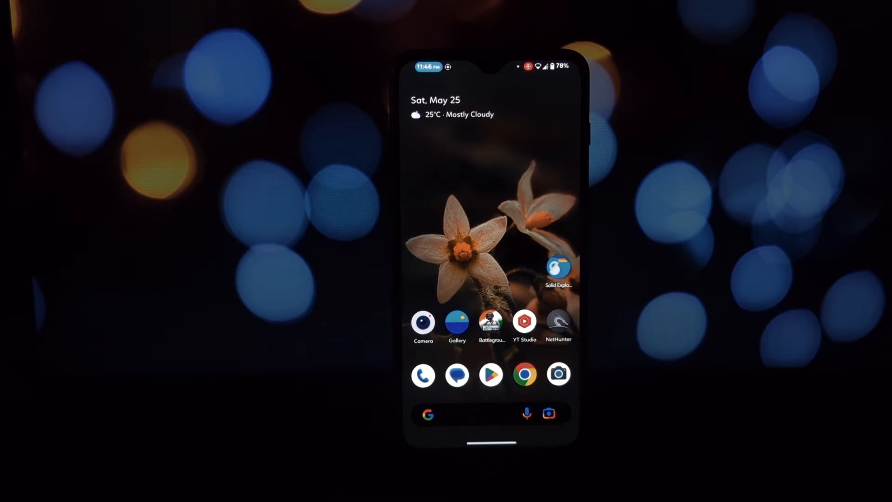
Launch Solid Explorer into the Quick Share folder holding Dolby_Atmos_Lite.apk
click(559, 270)
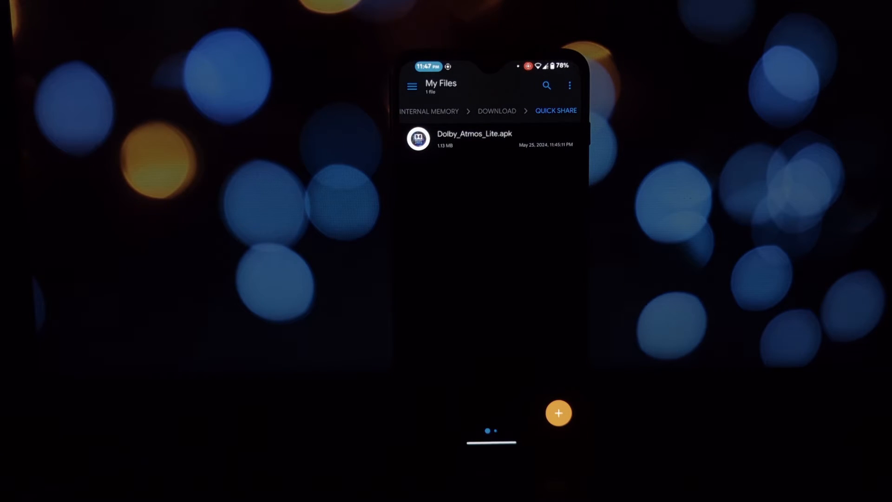
Install Dolby_Atmos_Lite.apk via Package installer, allowing Solid Explorer to install unknown apps
click(475, 139)
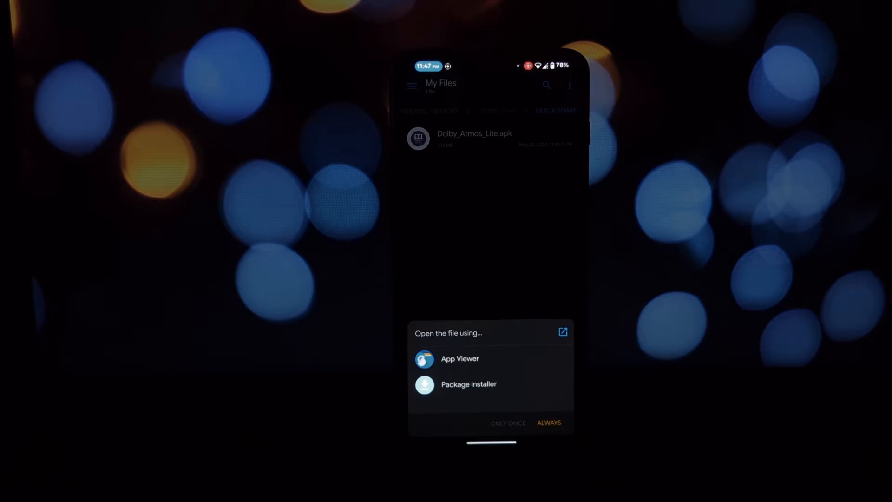
click(469, 384)
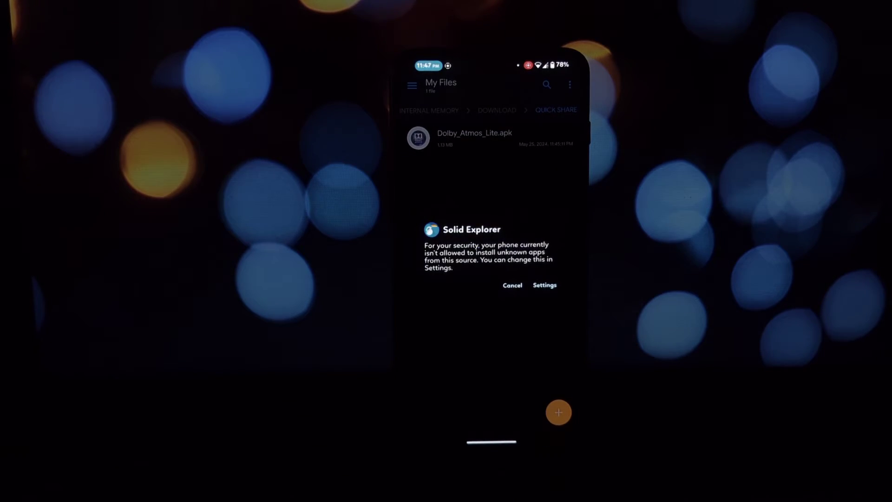
click(544, 285)
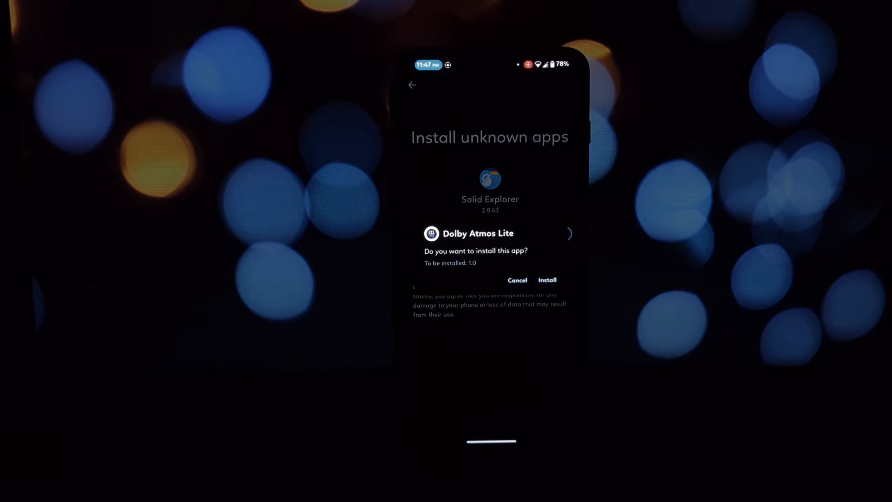
click(547, 280)
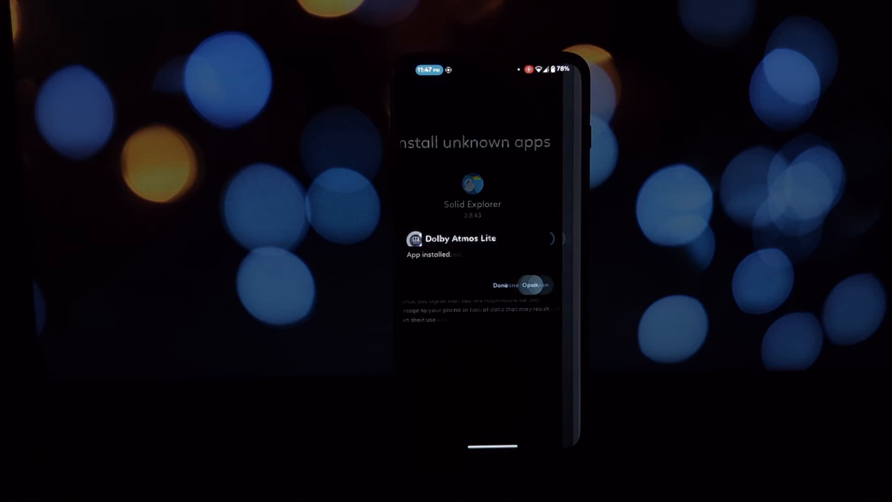
click(538, 285)
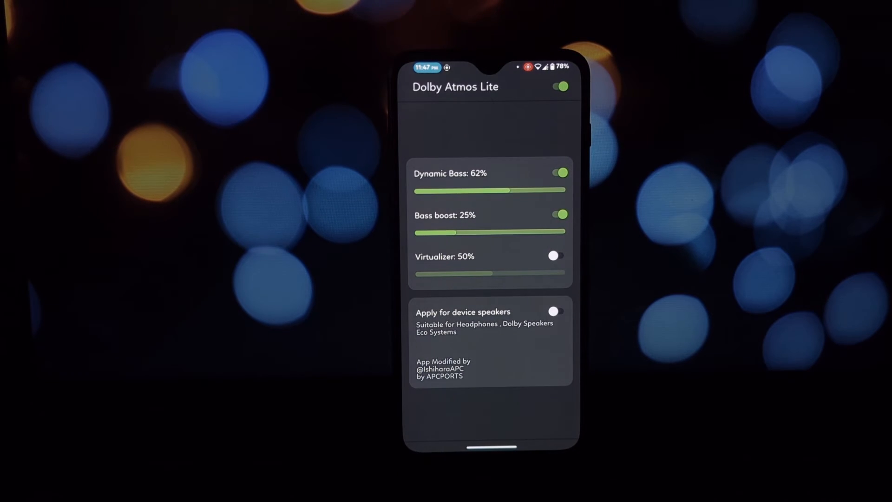
Enable Virtualizer at 42%, toggle device-speaker output on and off, then switch Dolby off
click(559, 215)
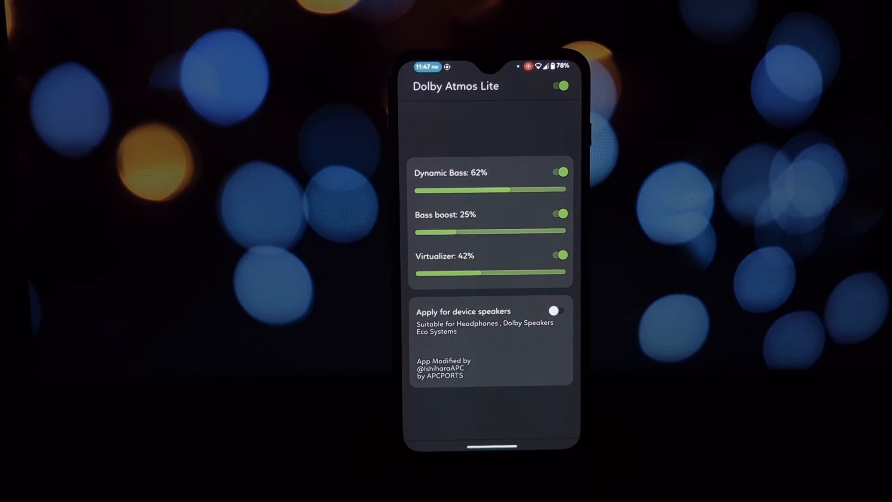
click(556, 308)
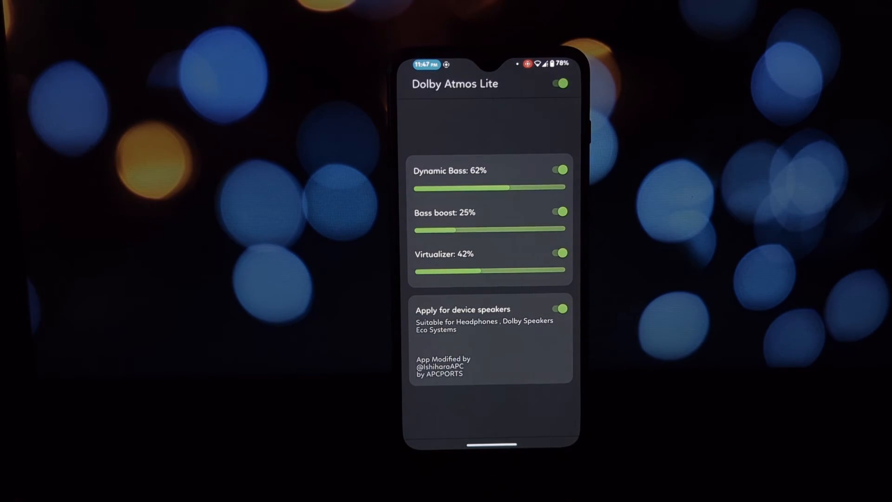
click(560, 309)
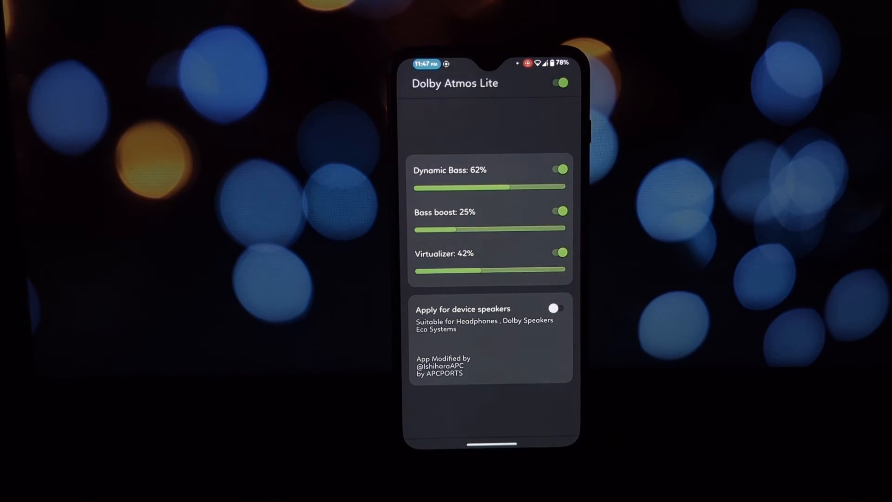
click(559, 83)
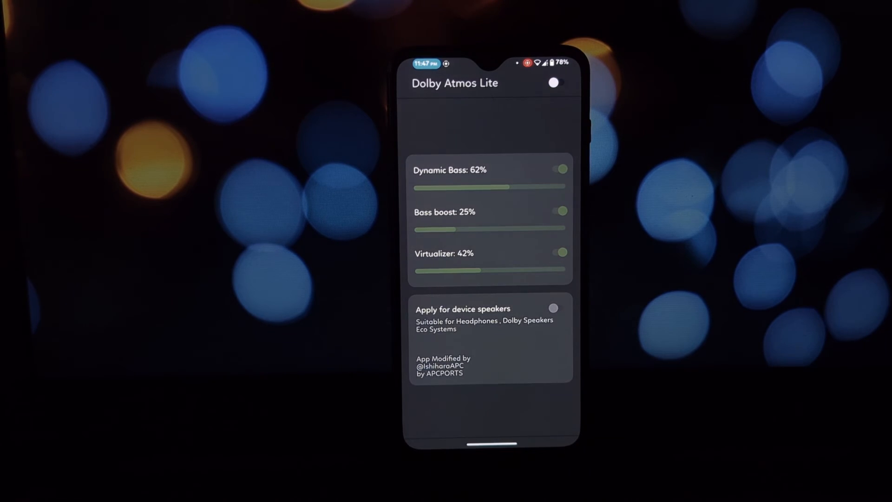
Switch Dolby back on with Dynamic Bass 48%, Bass boost 56%, Virtualizer 63%, Virtualizer toggled off
click(553, 82)
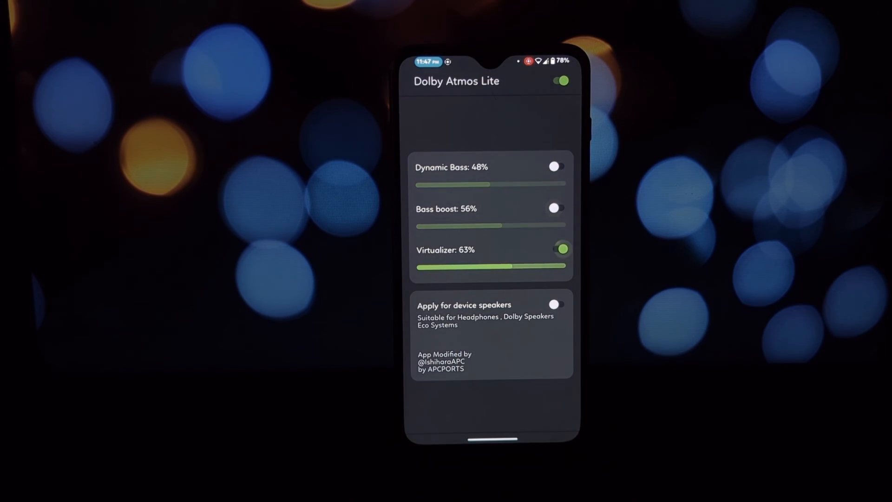
click(561, 249)
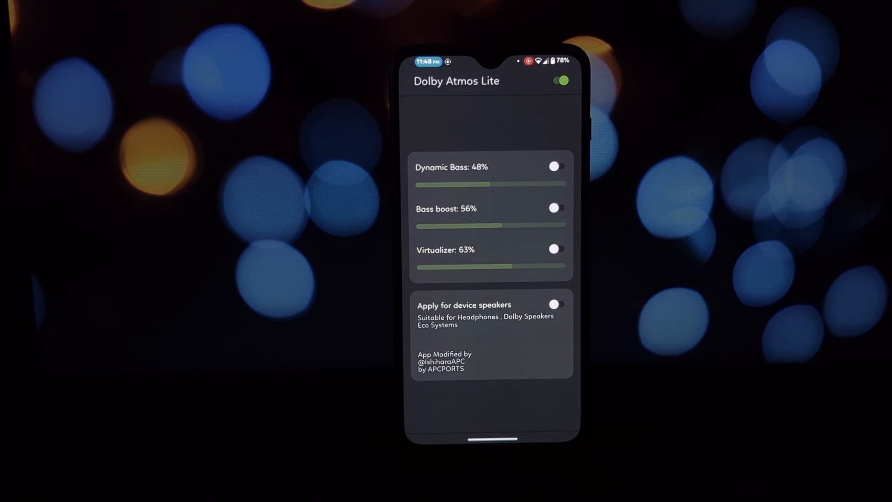